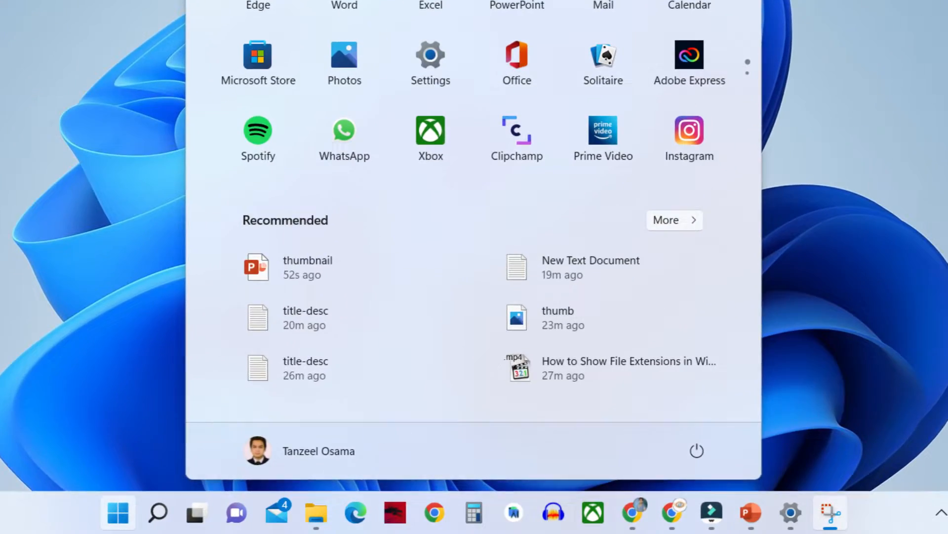
- Start the Windows11 virtual machine and let it boot to the desktop
click(430, 64)
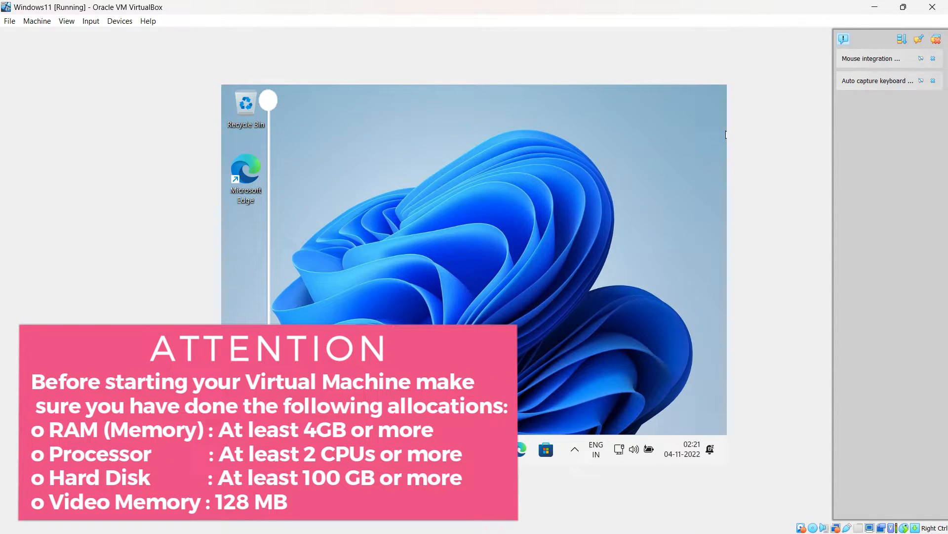
mouse_move(404, 275)
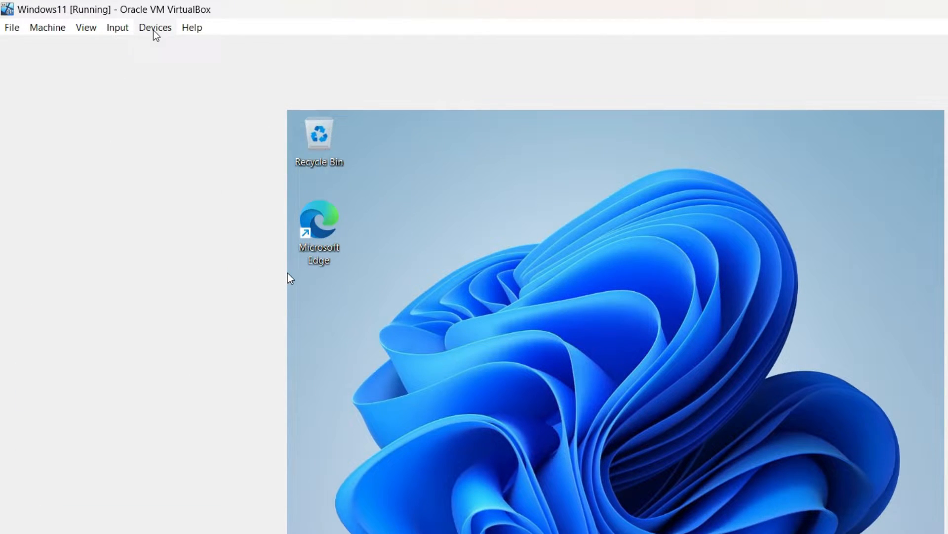
- Bring up the Devices menu of the running Windows 11 VM
click(155, 27)
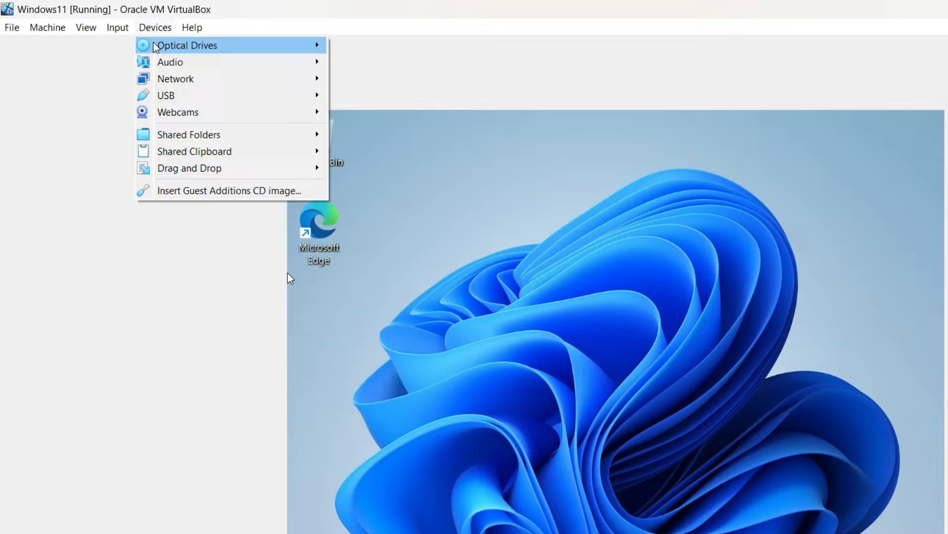
mouse_move(161, 191)
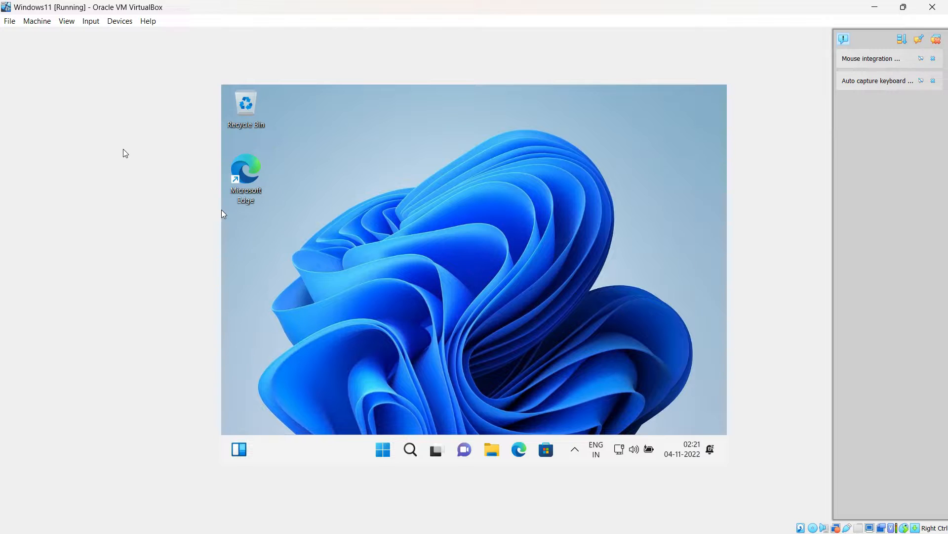
mouse_move(218, 186)
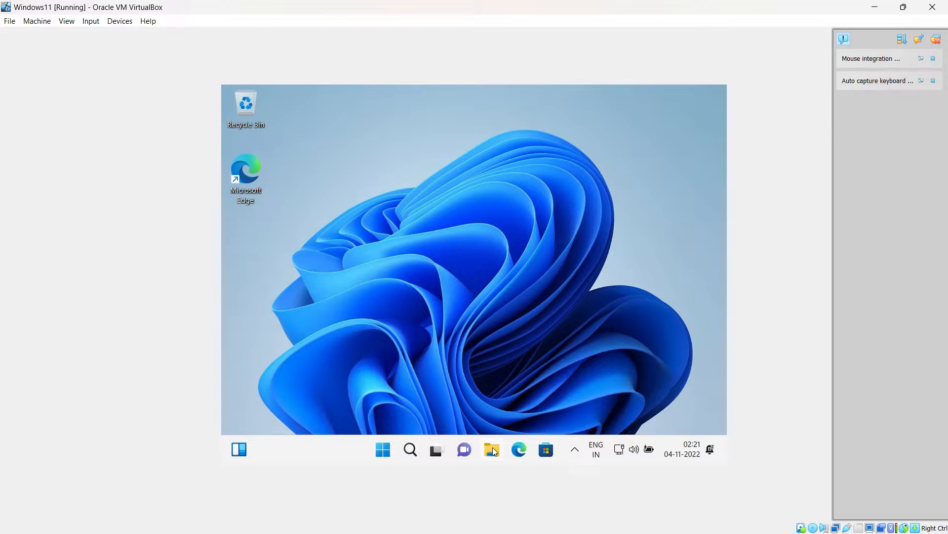
mouse_move(503, 363)
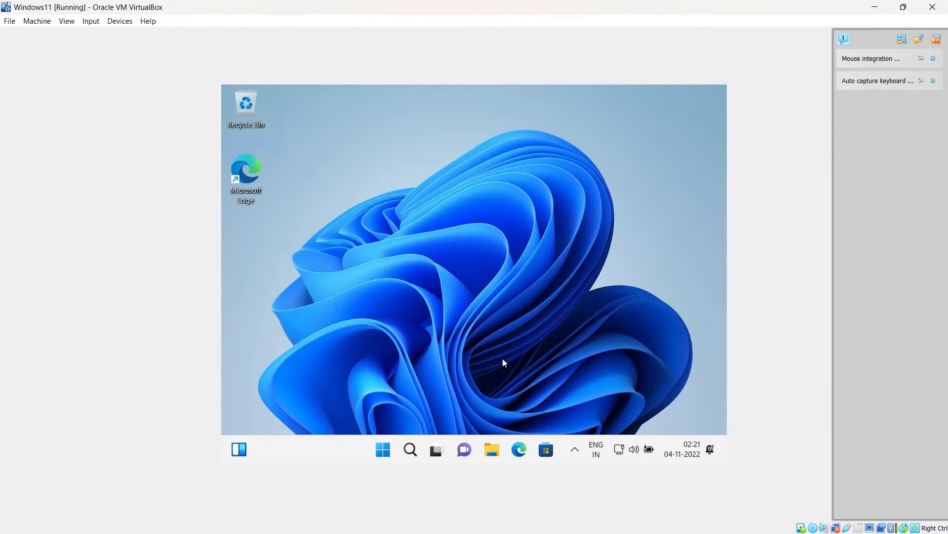
- Show This PC in File Explorer with Local Disk (C:) and the Guest Additions CD drive (D:) listed
click(491, 448)
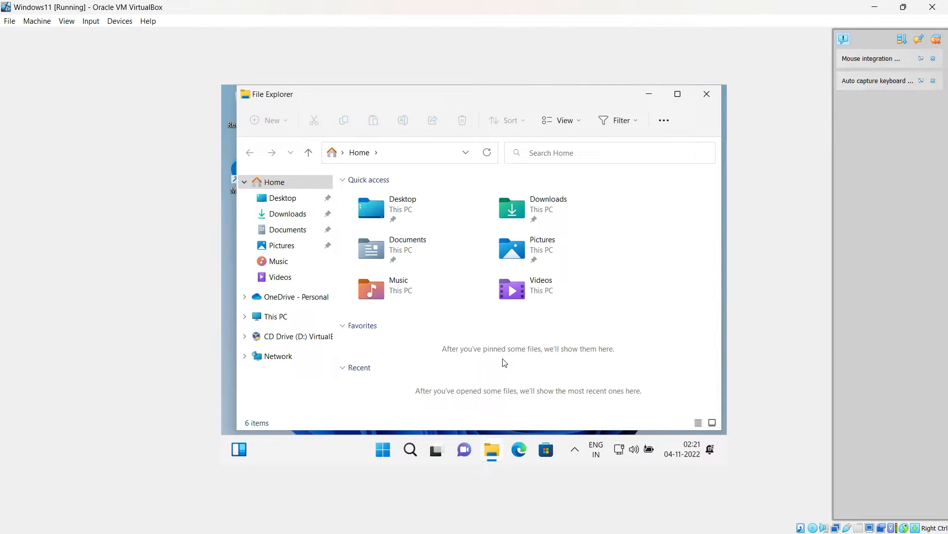
mouse_move(275, 316)
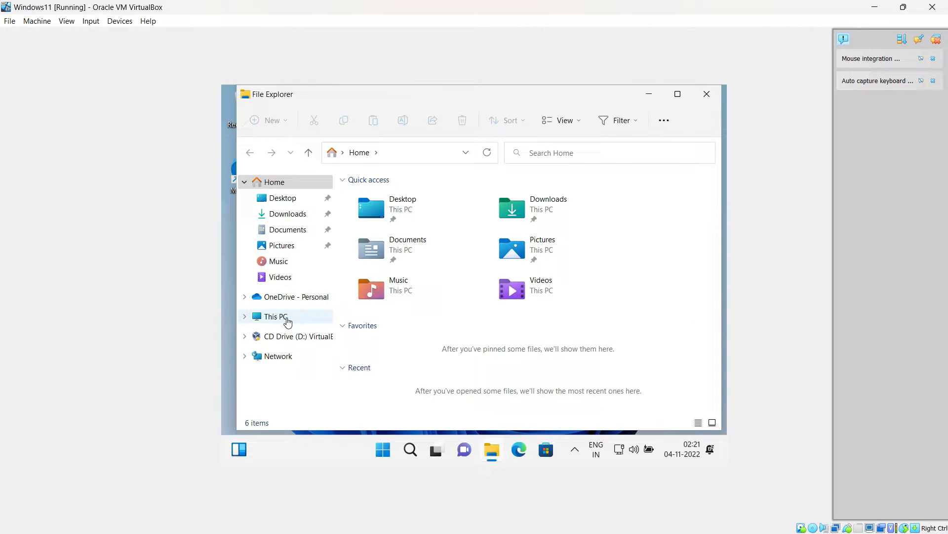
click(275, 316)
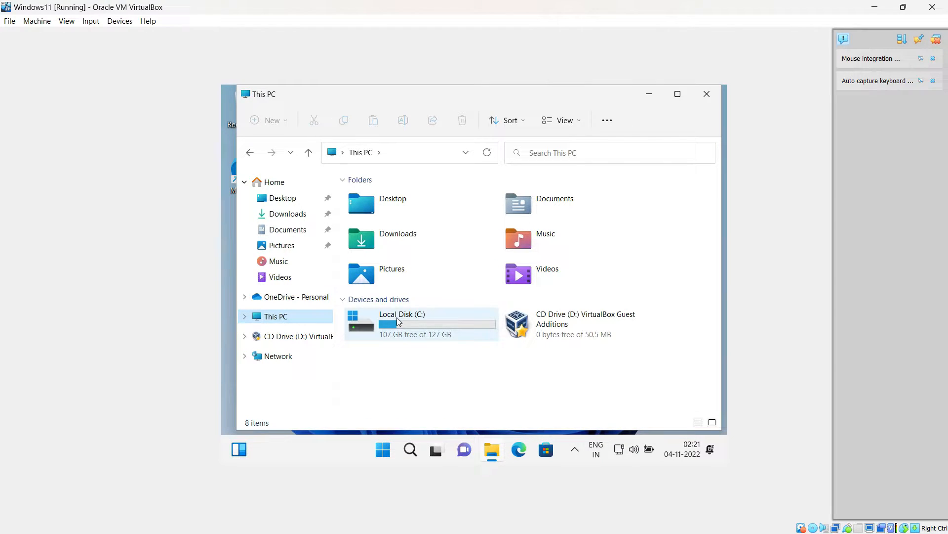
mouse_move(610, 327)
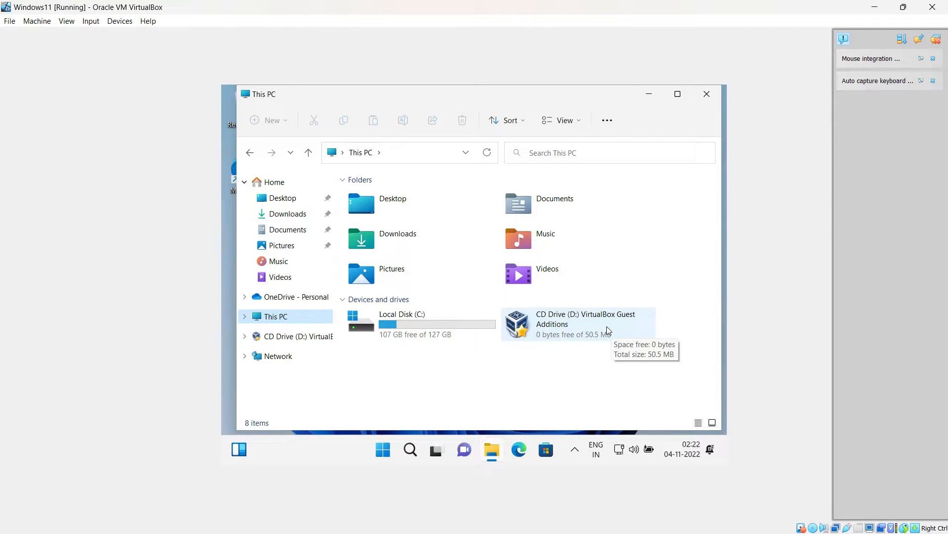
mouse_move(586, 273)
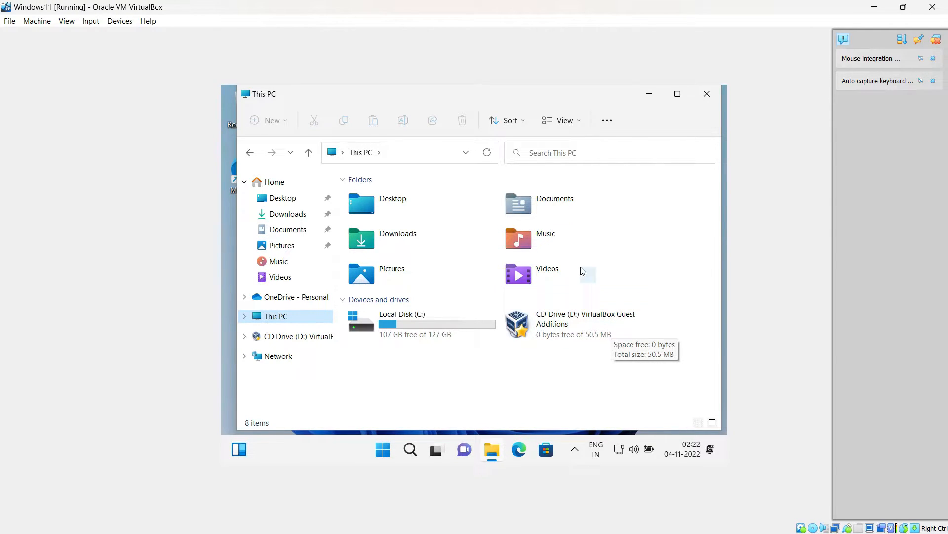
click(120, 21)
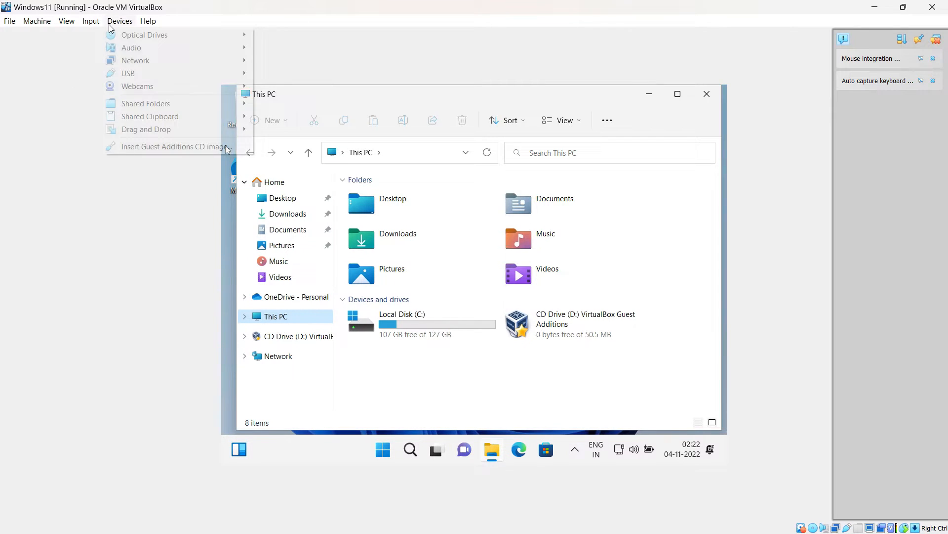
click(145, 149)
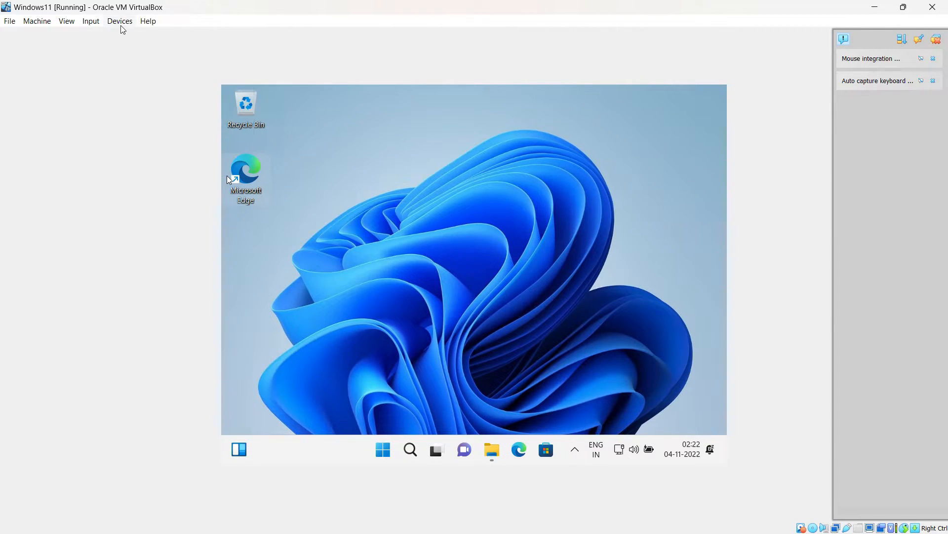
mouse_move(153, 152)
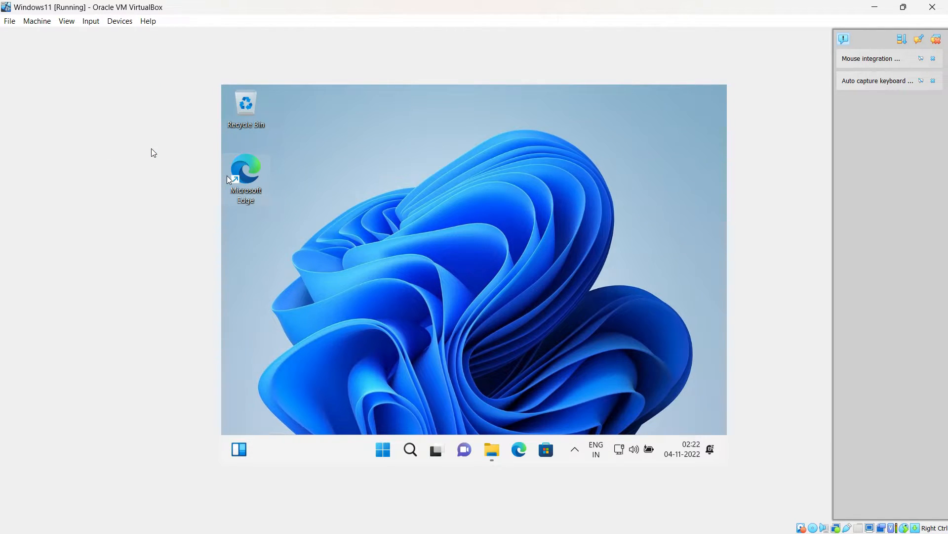
click(491, 449)
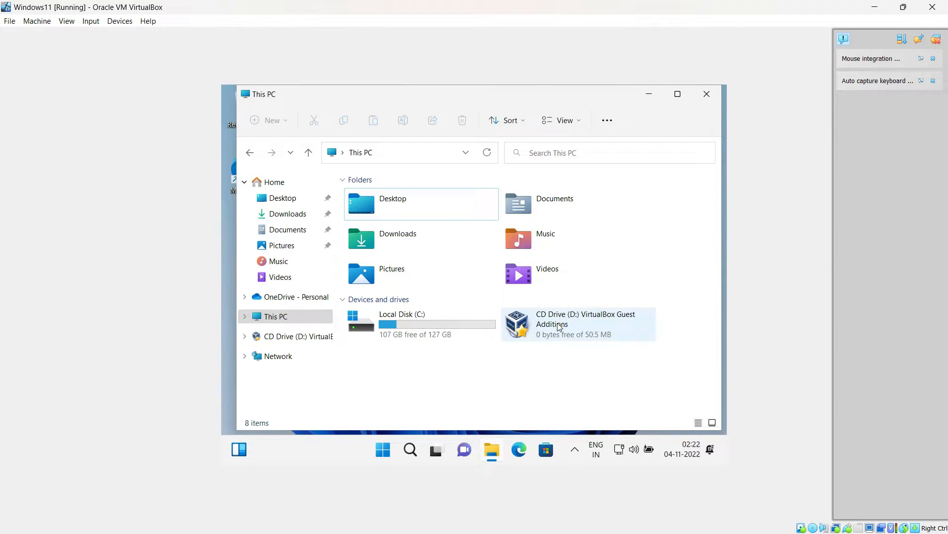
- Browse into CD Drive (D:) VirtualBox Guest Additions and select the VBoxWindowsAdditions installer
right_click(559, 327)
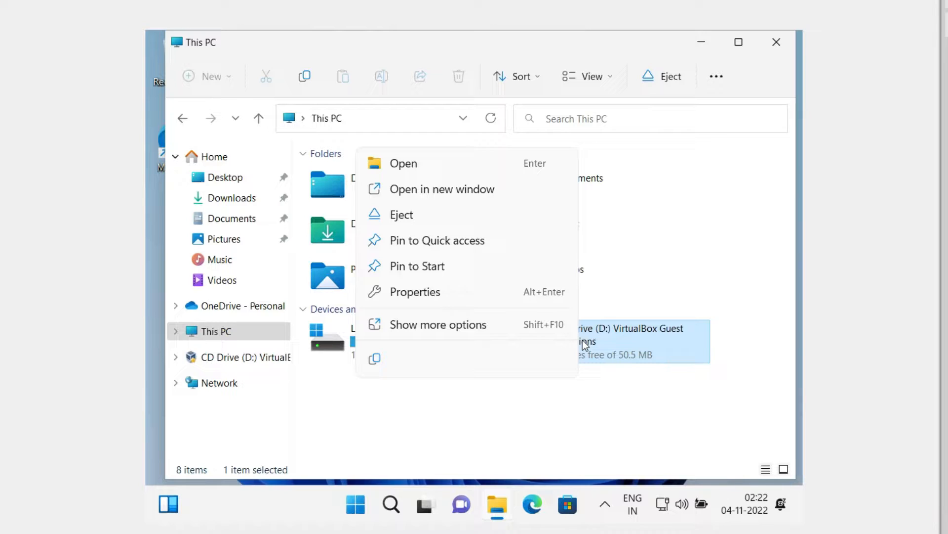
mouse_move(478, 236)
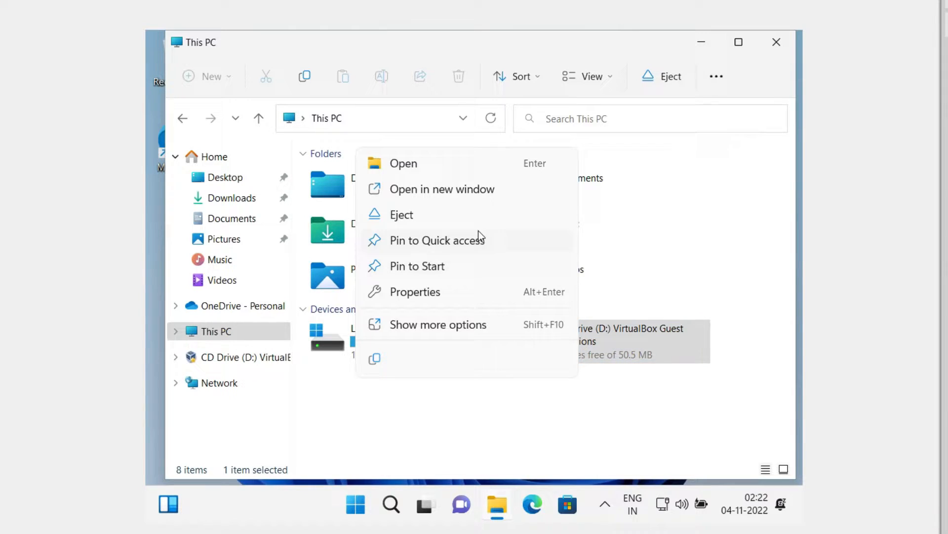
click(403, 163)
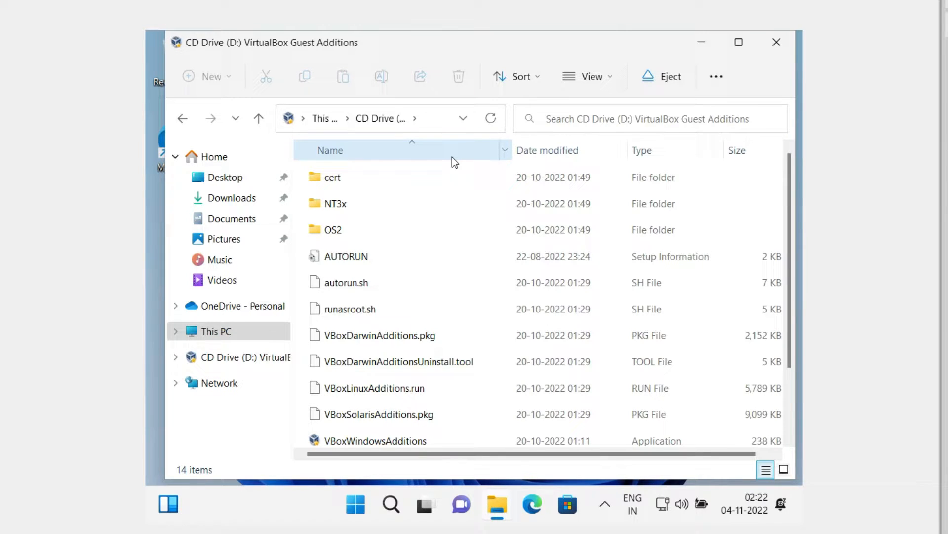
scroll(down, 3)
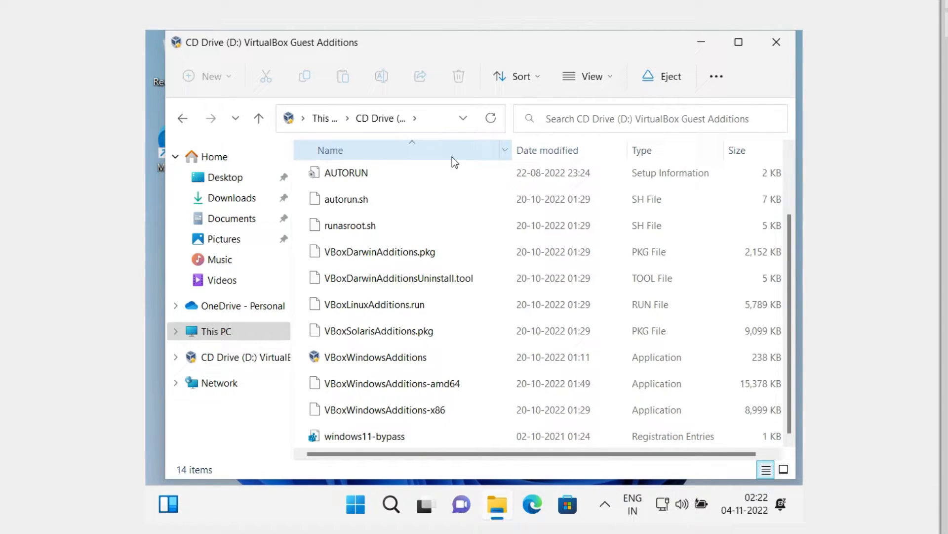
mouse_move(425, 373)
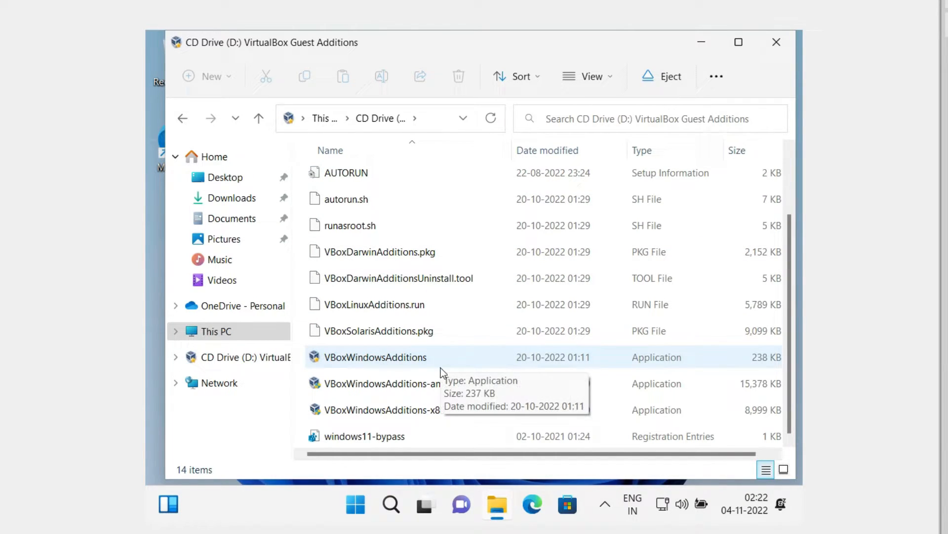
mouse_move(454, 377)
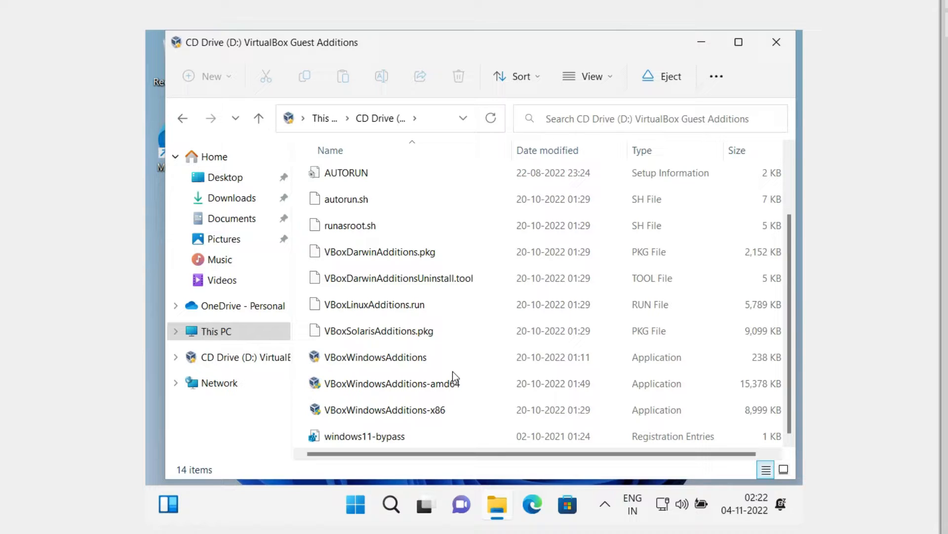
click(375, 357)
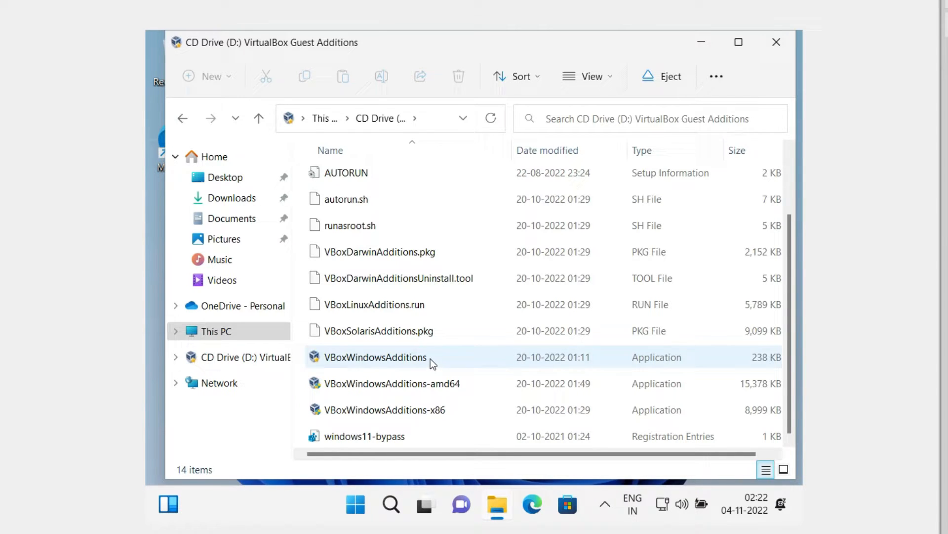
- Launch VBoxWindowsAdditions to reach the Guest Additions 7.0.2 Setup welcome page
right_click(375, 356)
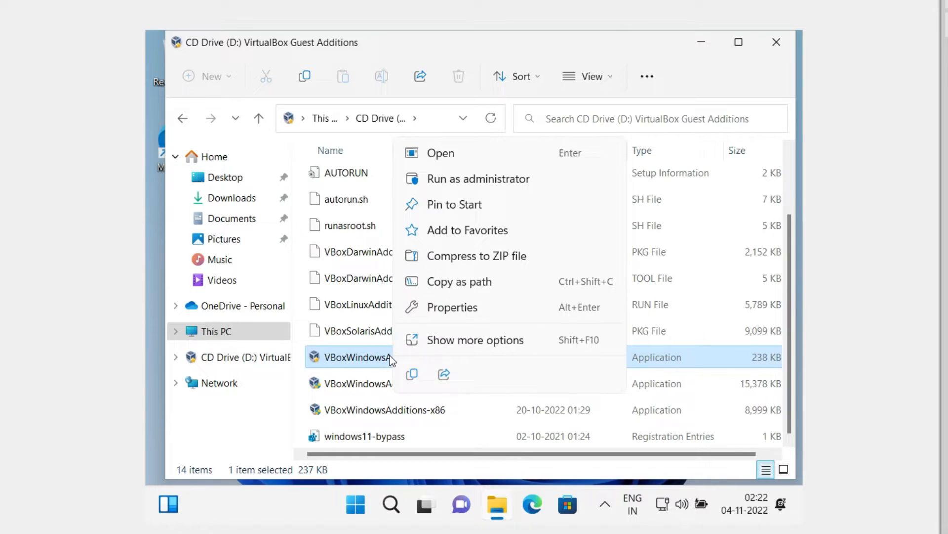
click(478, 179)
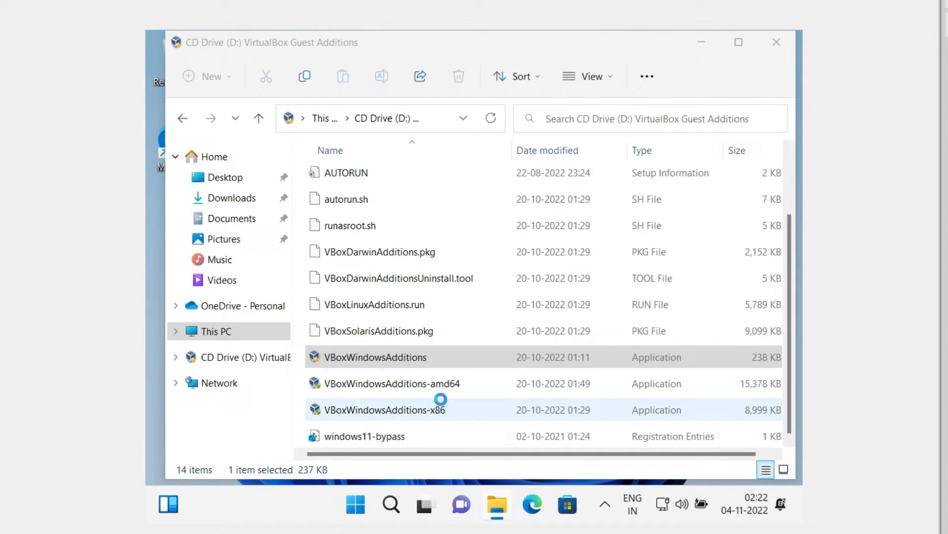
double_click(375, 357)
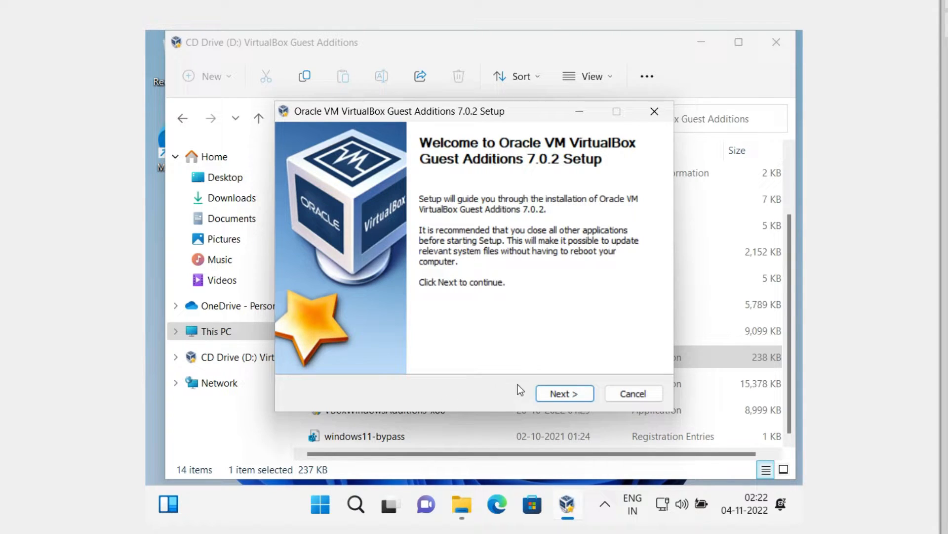
- Install Guest Additions 7.0.2 with default location and components, finishing with Reboot now
click(564, 393)
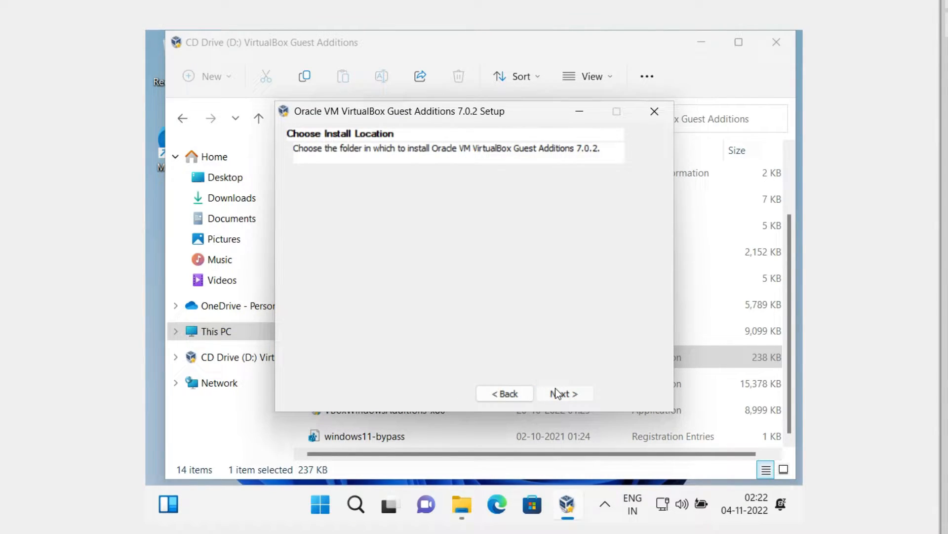
click(563, 394)
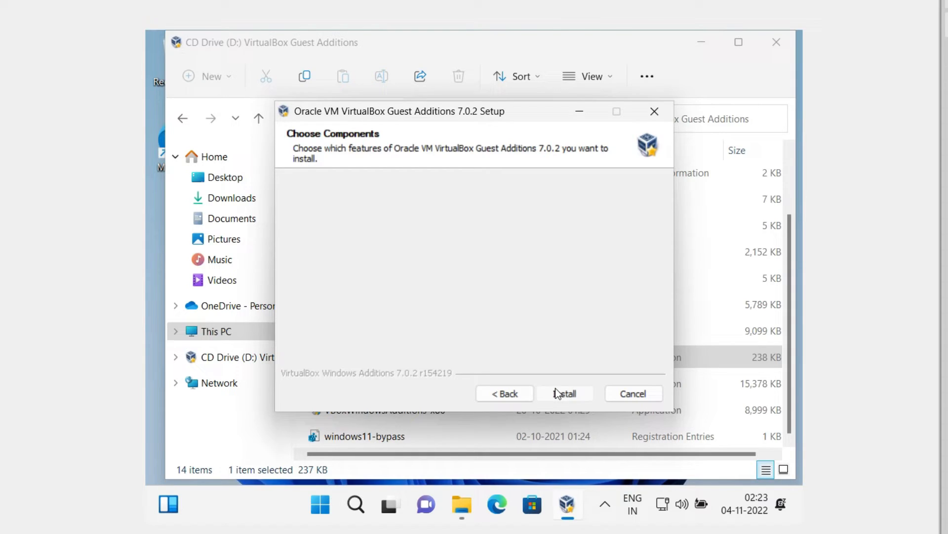
click(564, 393)
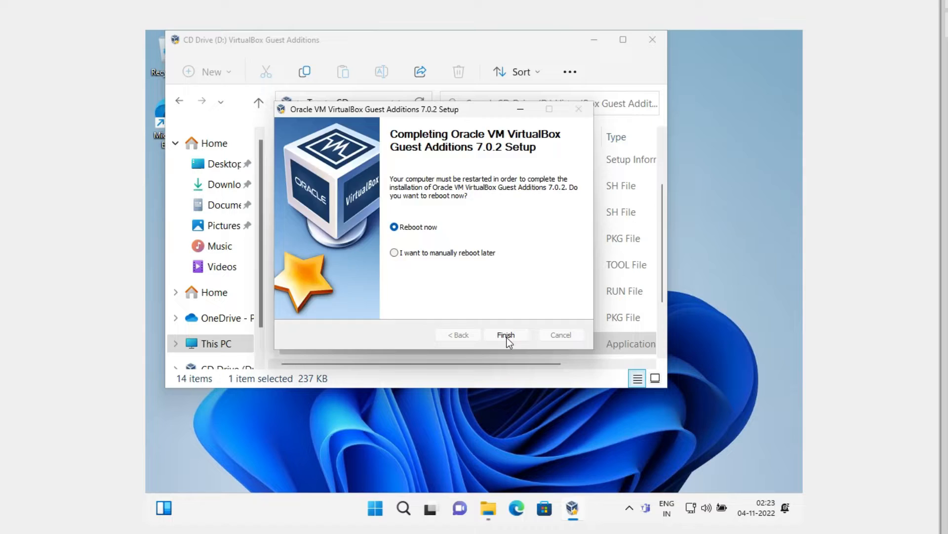
click(506, 335)
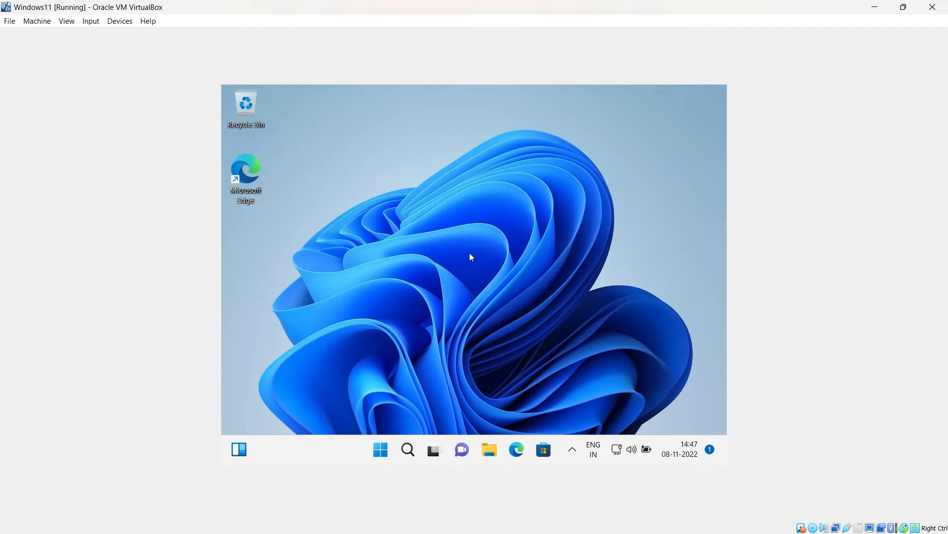
mouse_move(492, 183)
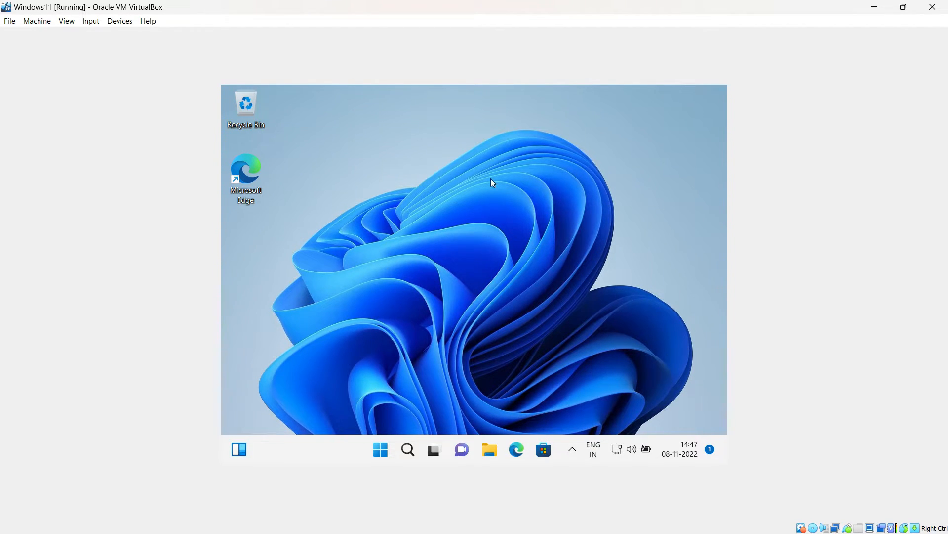
mouse_move(527, 308)
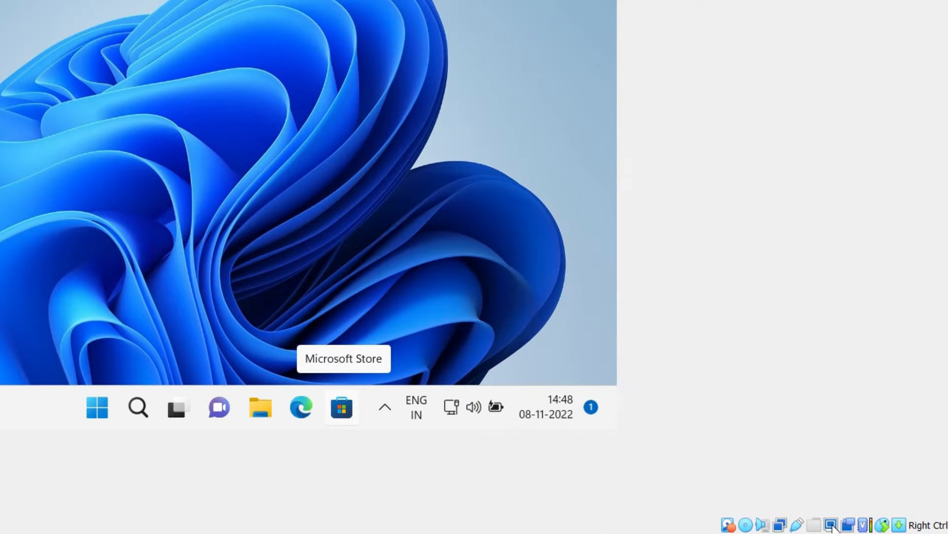
- Resize Virtual Screen 1 of the Windows 11 guest to 1920x1080
right_click(831, 525)
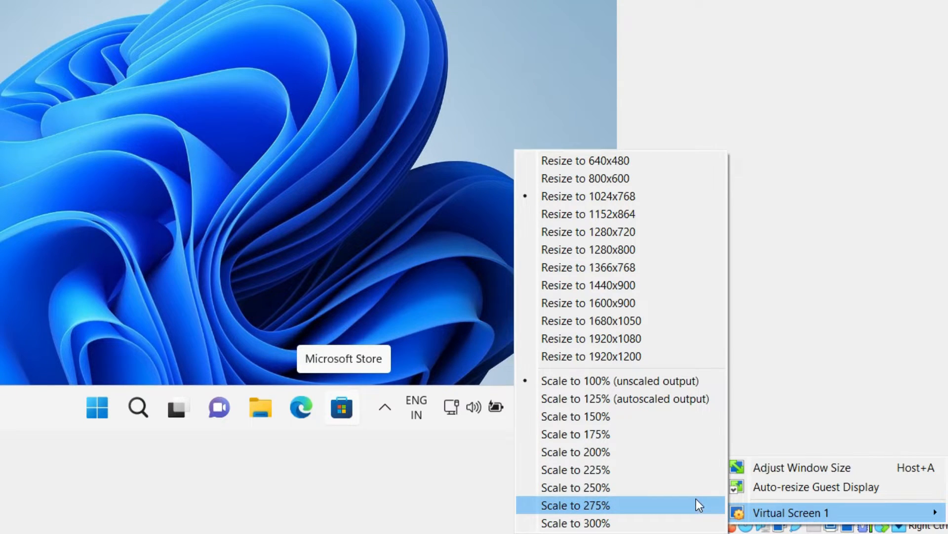
mouse_move(685, 344)
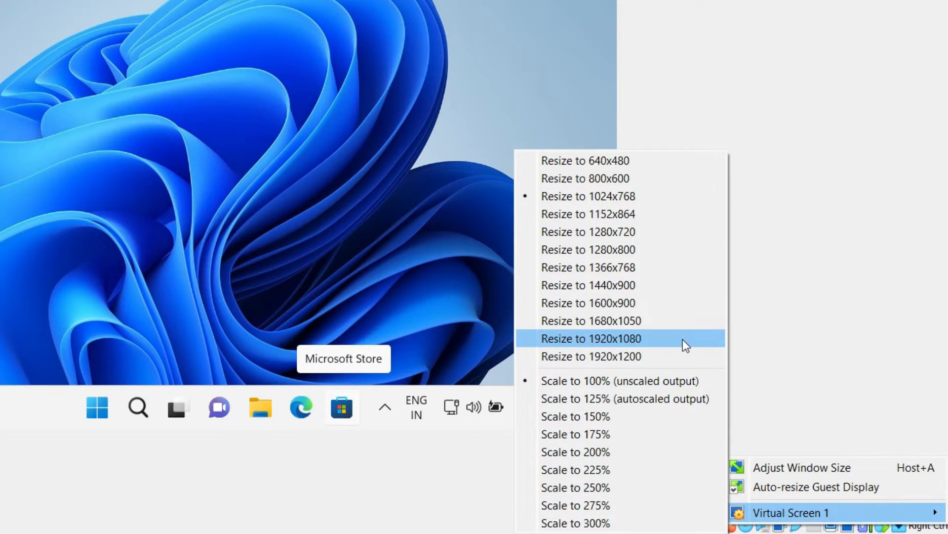
mouse_move(603, 347)
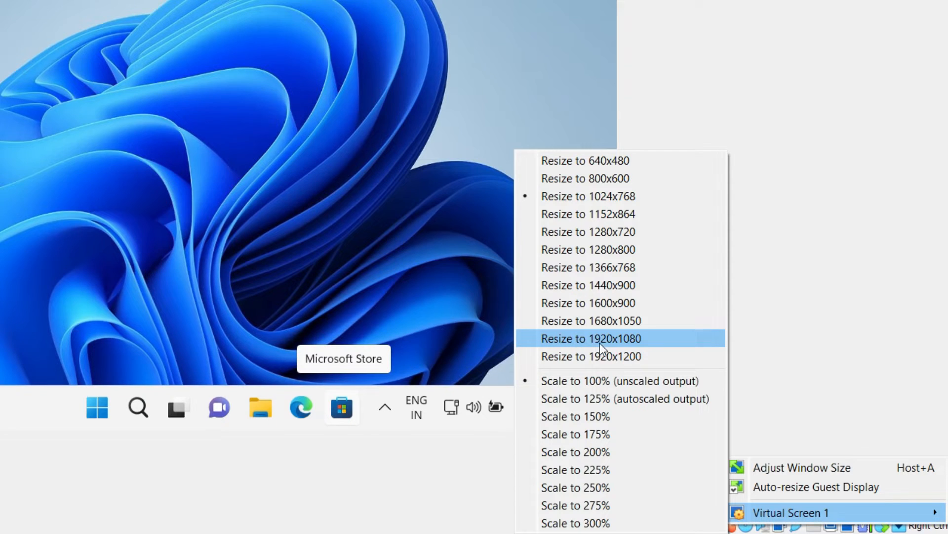
mouse_move(643, 349)
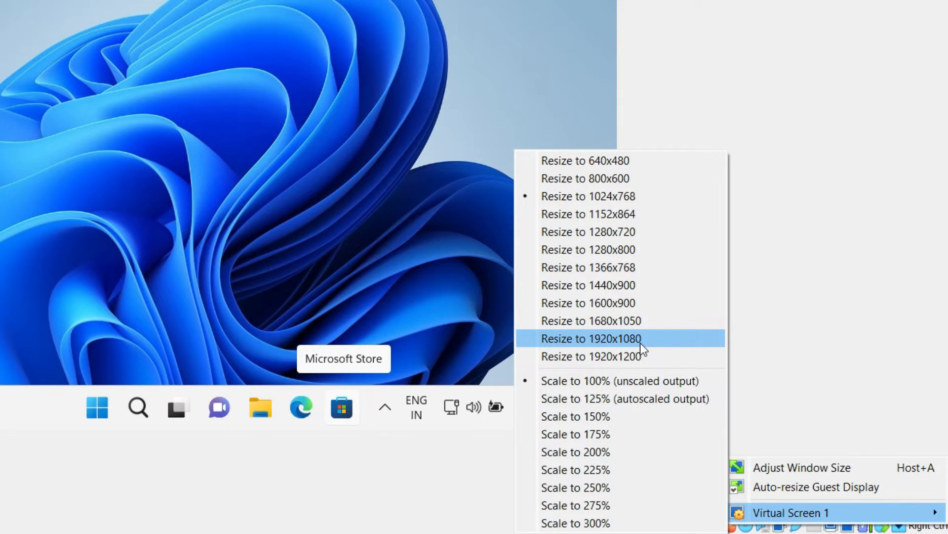
click(591, 338)
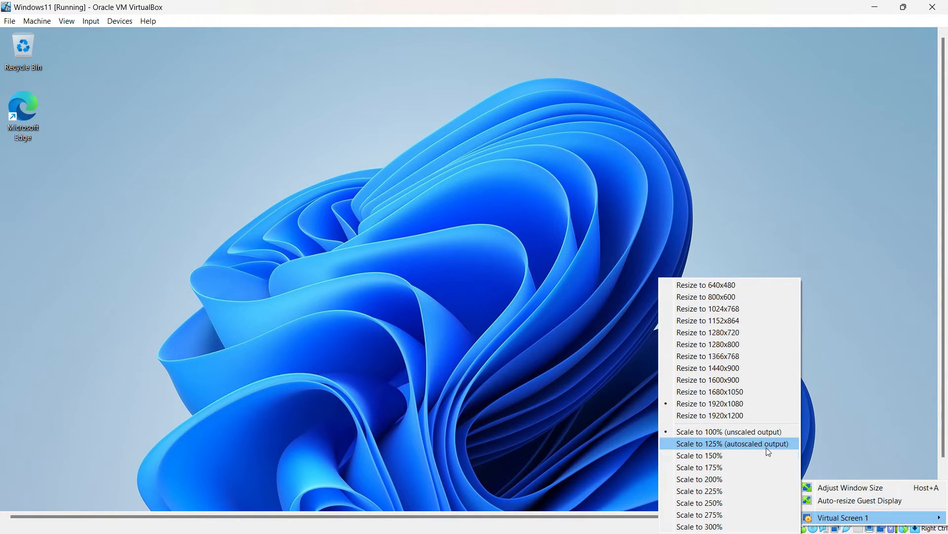
click(732, 443)
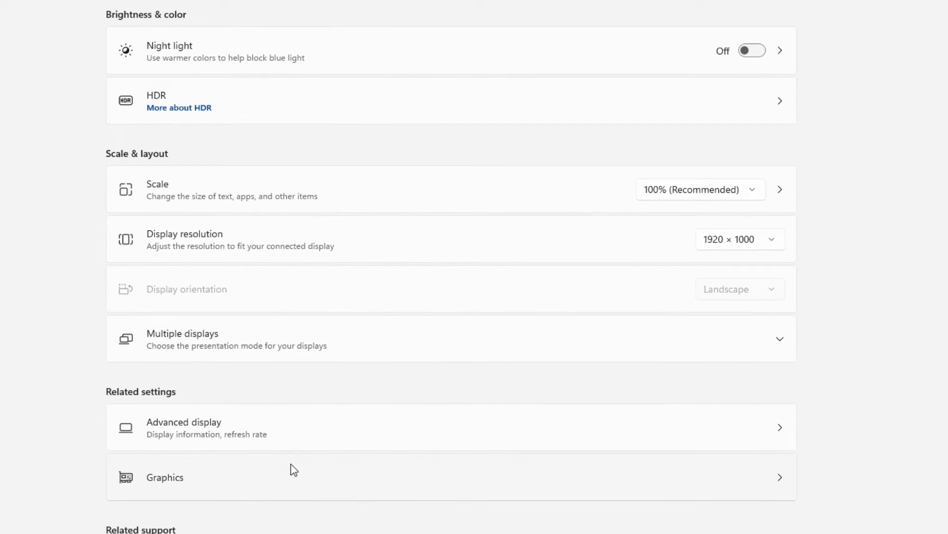
mouse_move(743, 296)
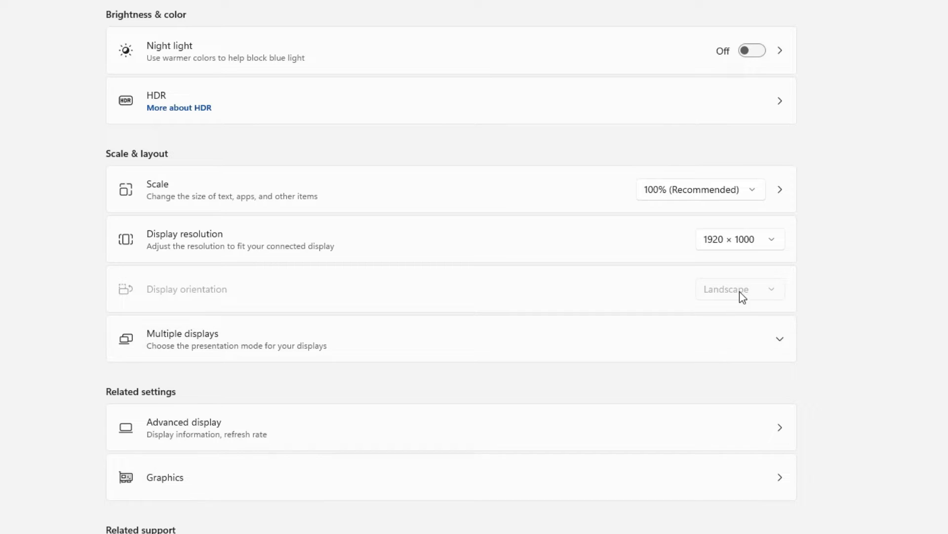
mouse_move(747, 252)
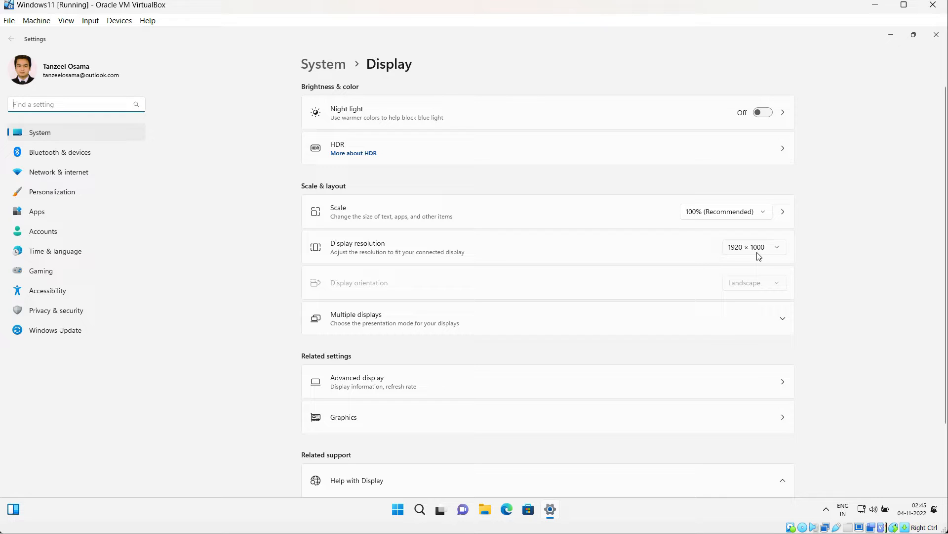
mouse_move(154, 261)
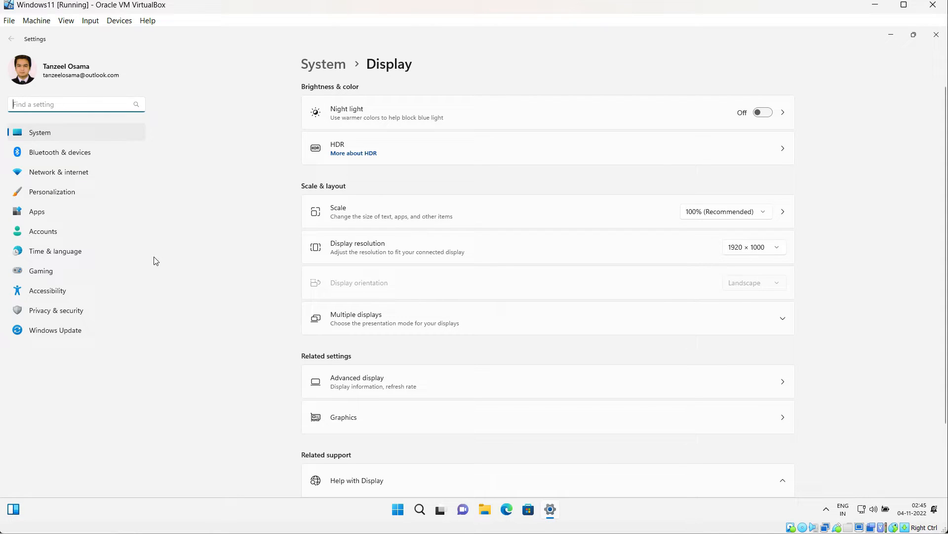
- Choose Full-screen Mode from the VirtualBox View menu
click(66, 20)
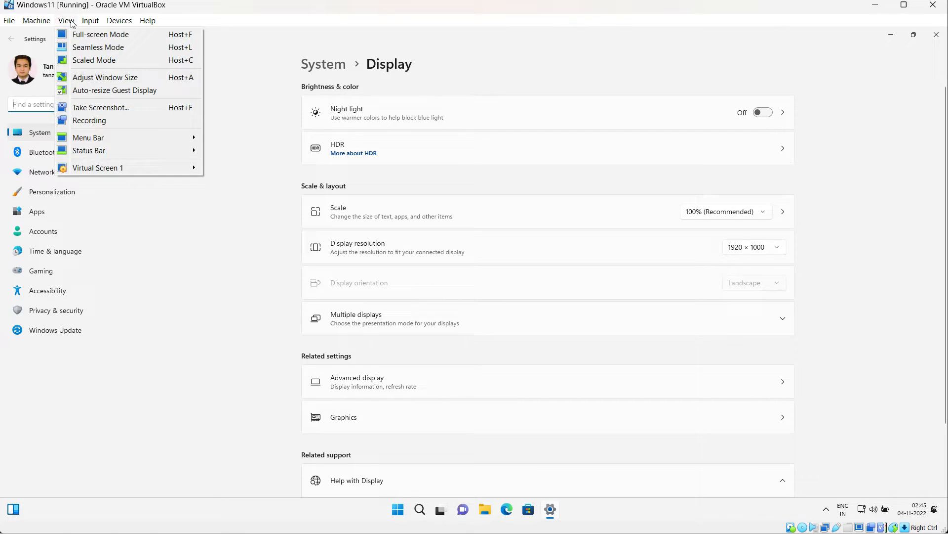
mouse_move(101, 34)
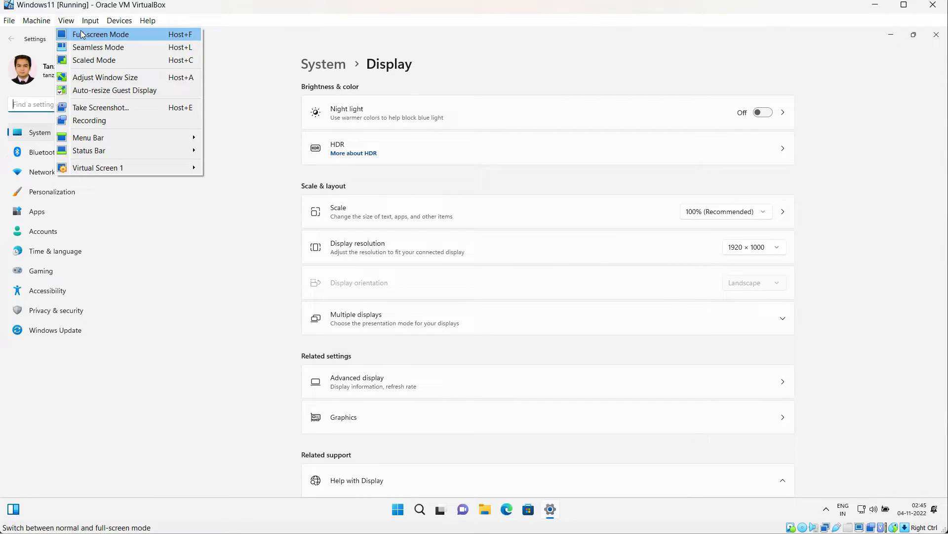
click(101, 34)
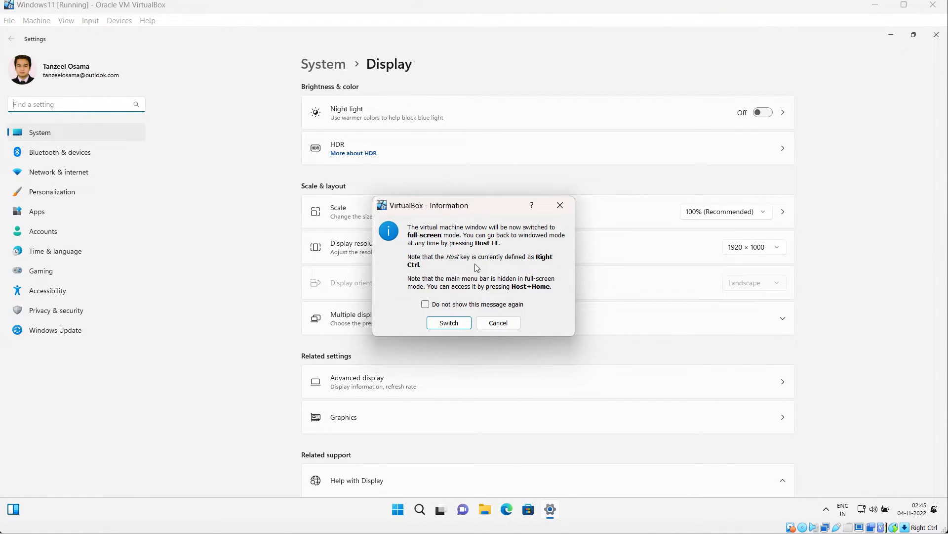
mouse_move(448, 322)
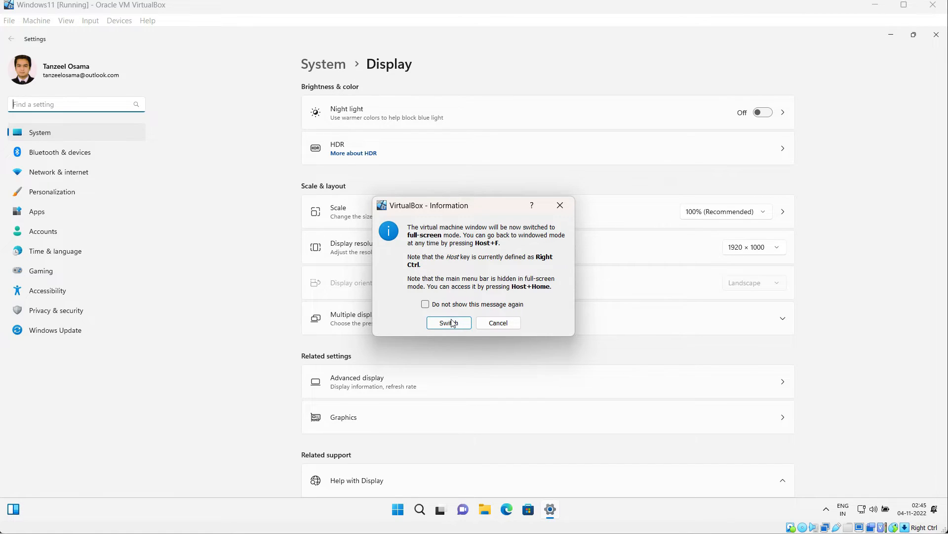
mouse_move(453, 333)
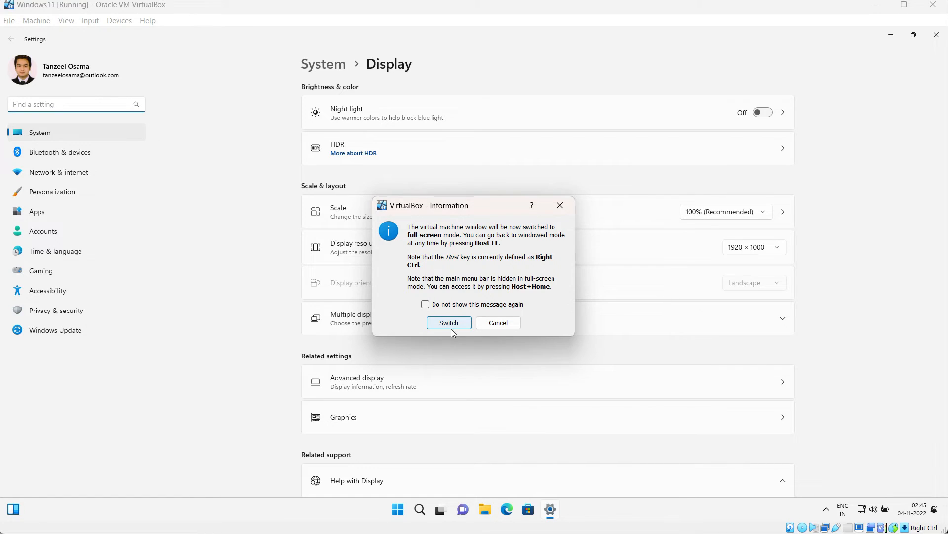
- Confirm the full-screen switch and keep 1920 × 1080 in the Windows Display resolution list
click(449, 322)
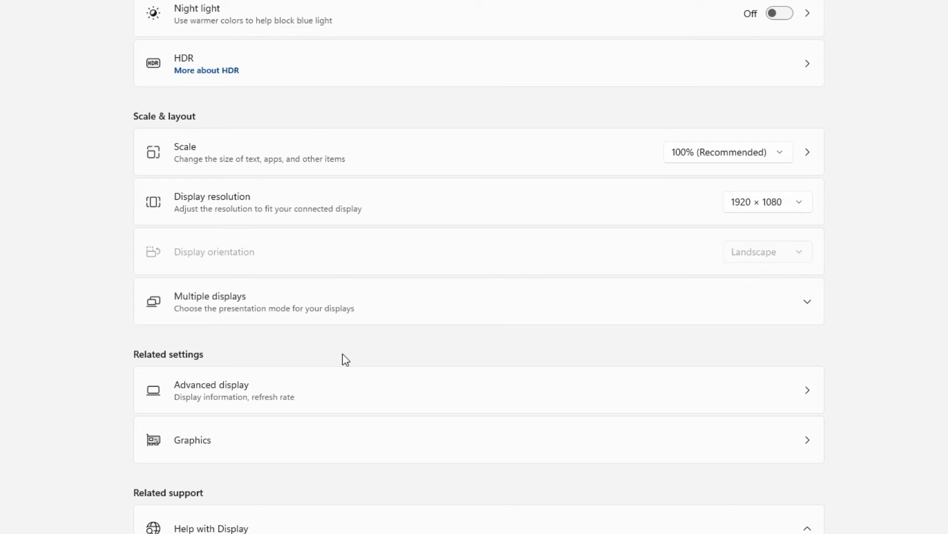
mouse_move(782, 224)
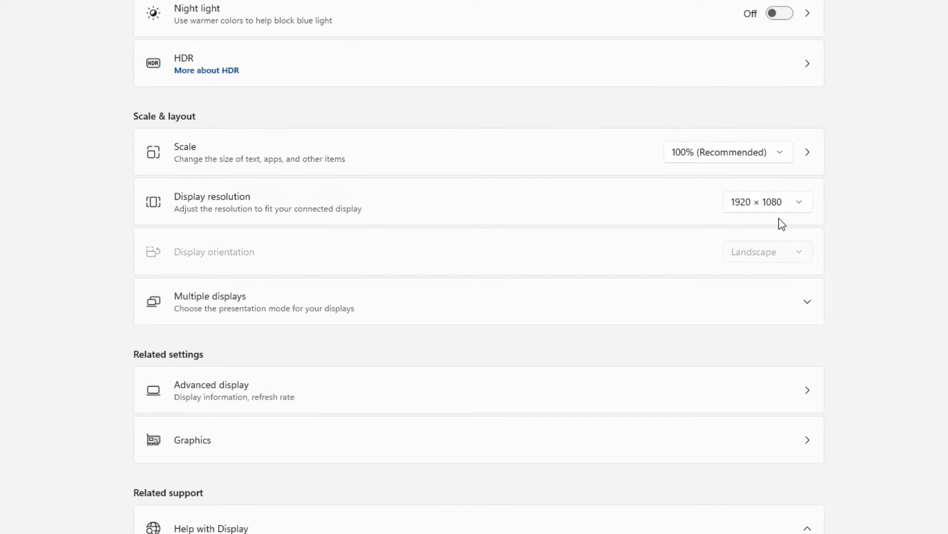
mouse_move(766, 219)
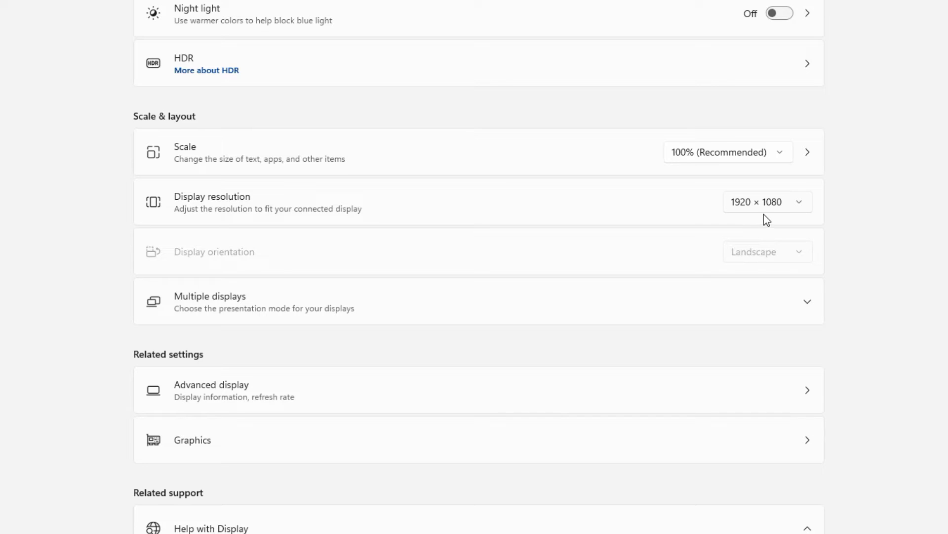
click(767, 202)
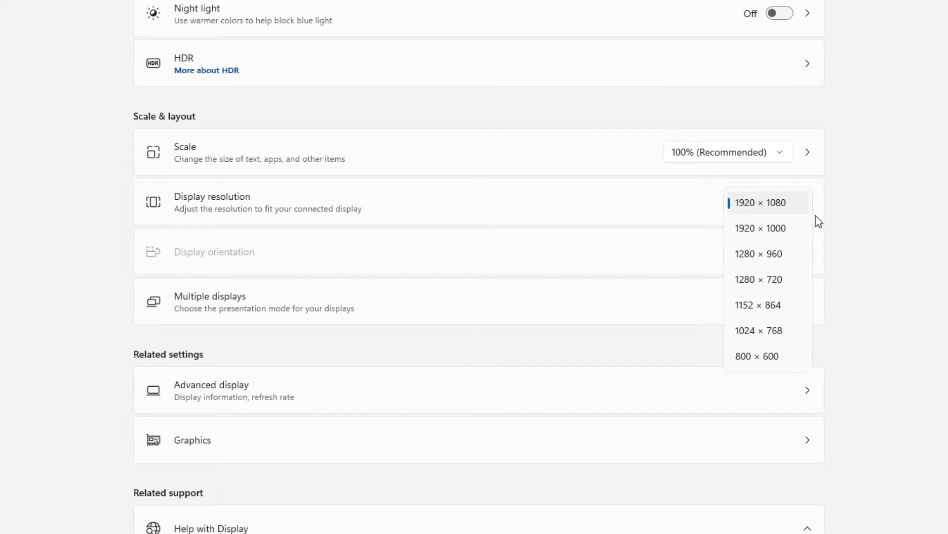
click(760, 202)
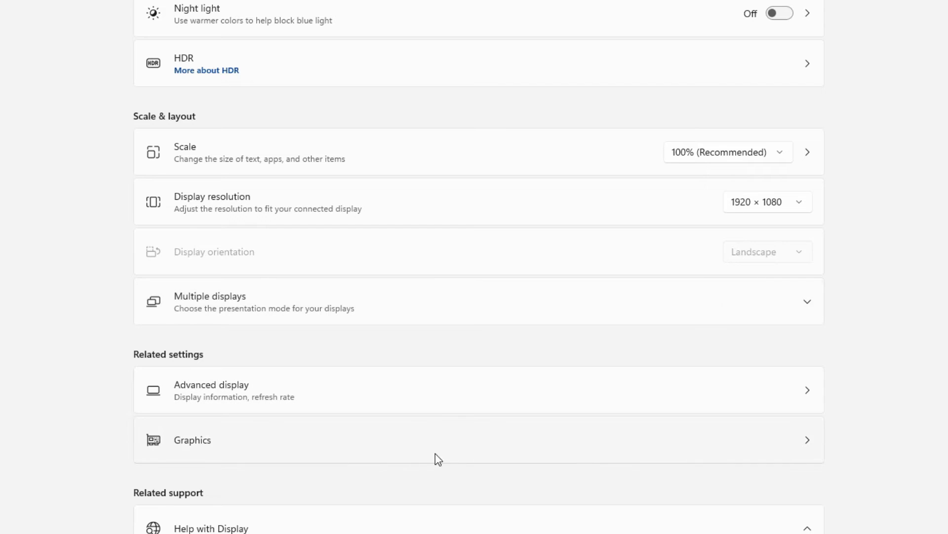
scroll(down, 3)
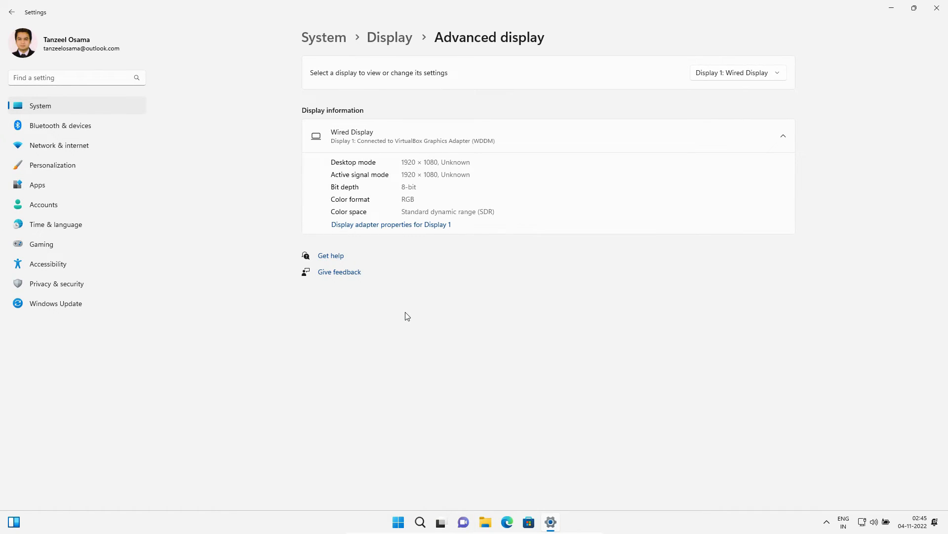
mouse_move(417, 227)
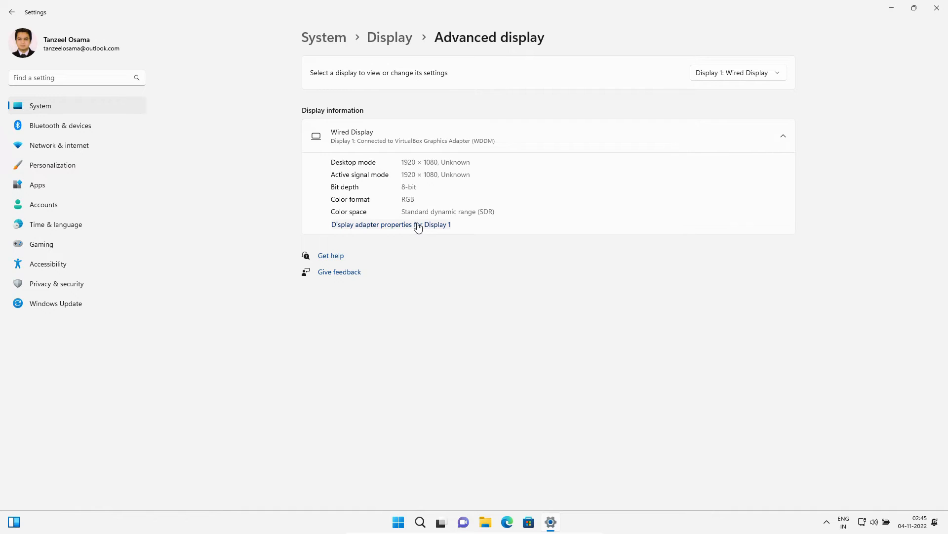
mouse_move(391, 156)
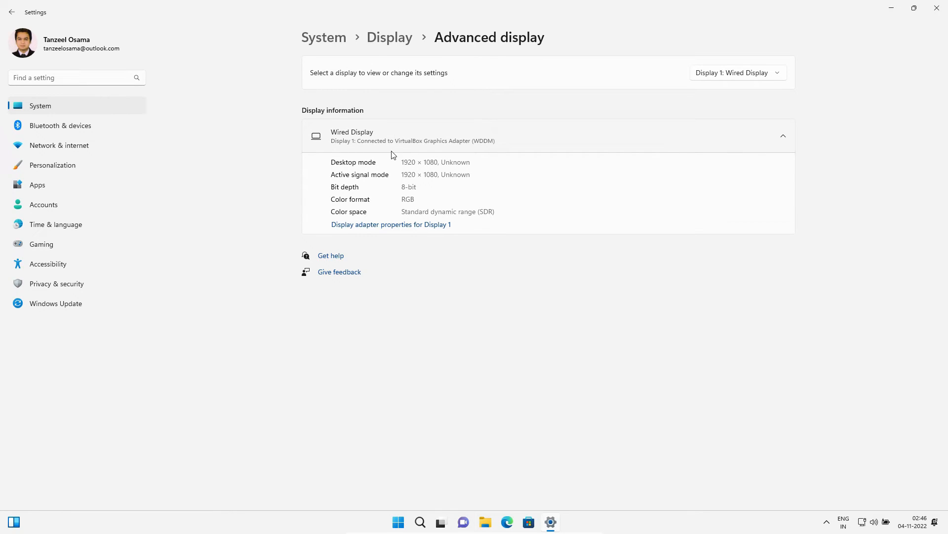
mouse_move(473, 150)
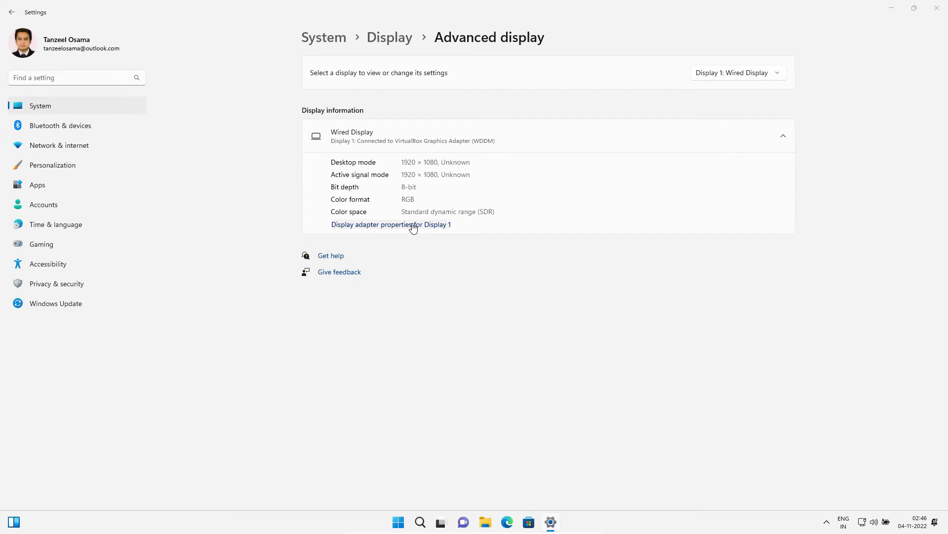
click(391, 224)
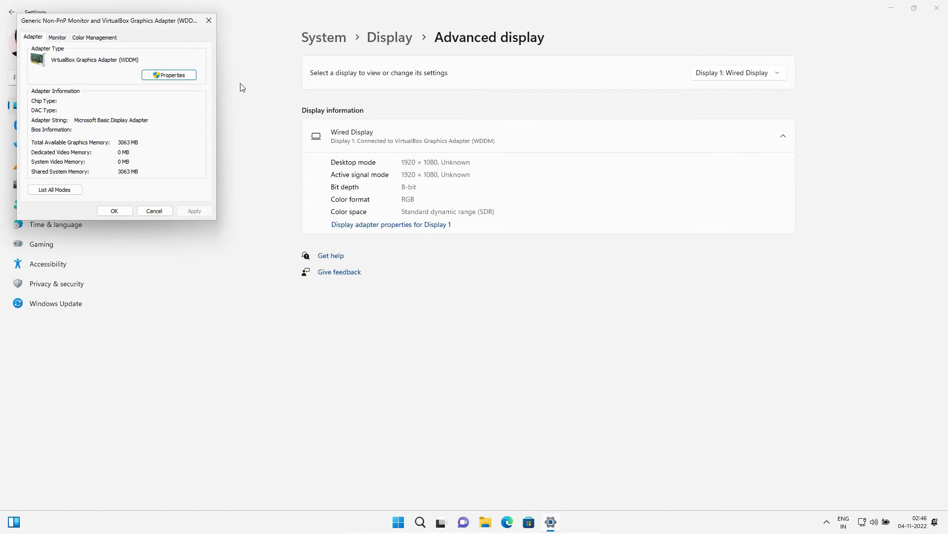
drag(106, 21, 430, 129)
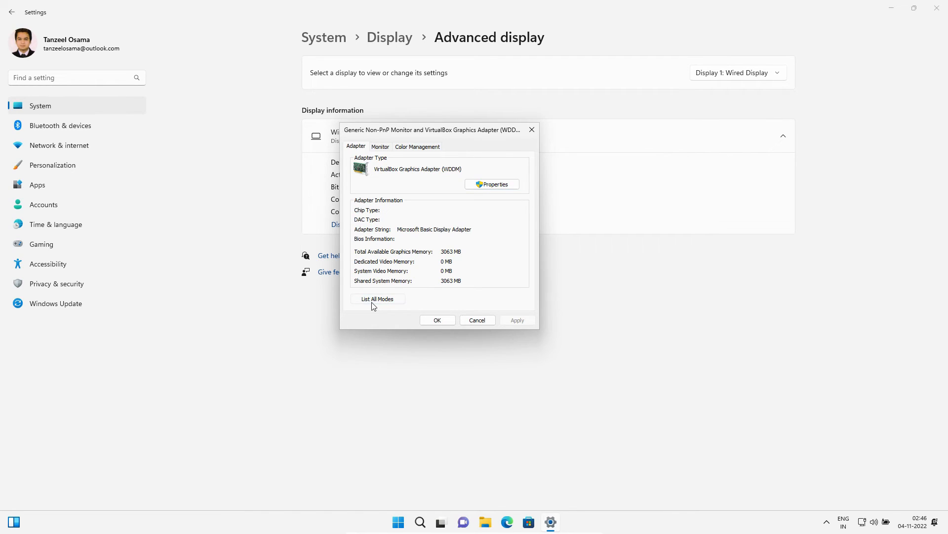
click(376, 298)
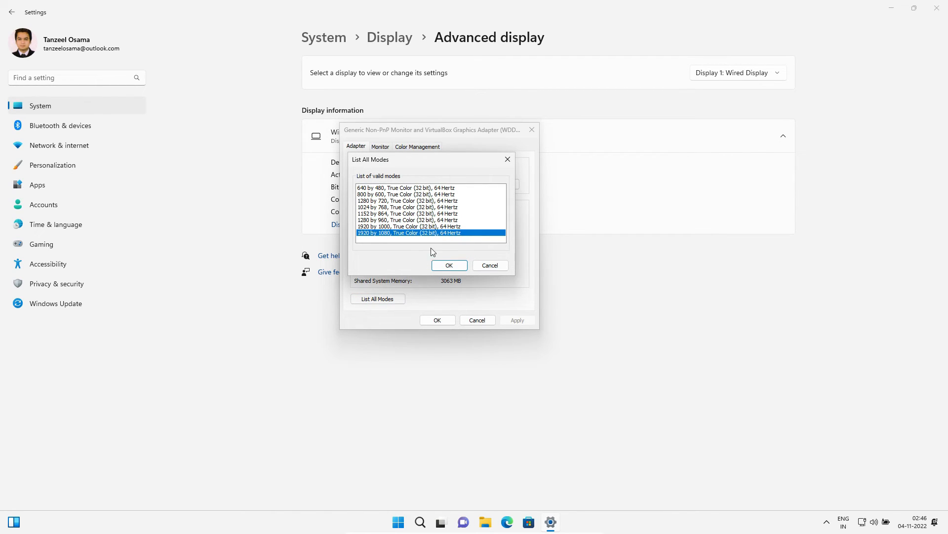
click(449, 265)
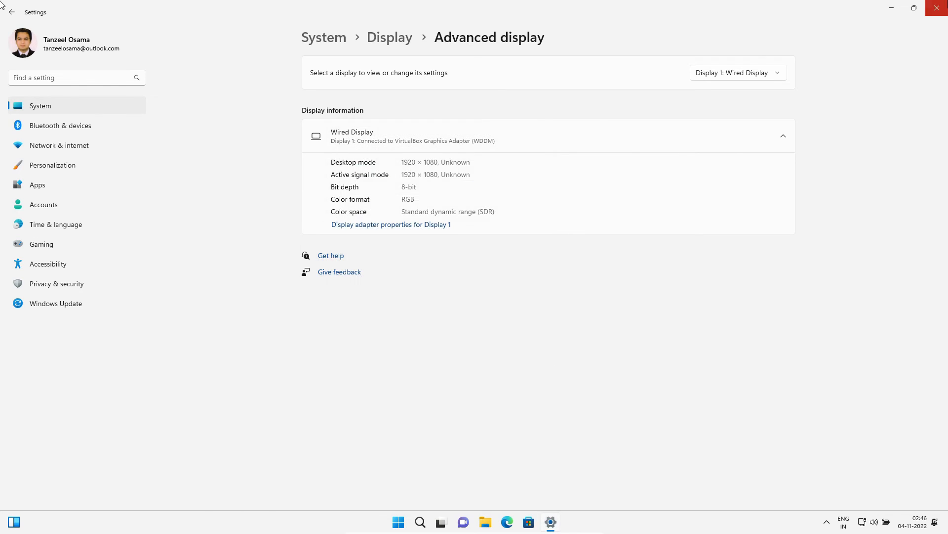
- Finish Edge's welcome setup and enter 'youtube/tanztalkst' in the address bar
click(506, 521)
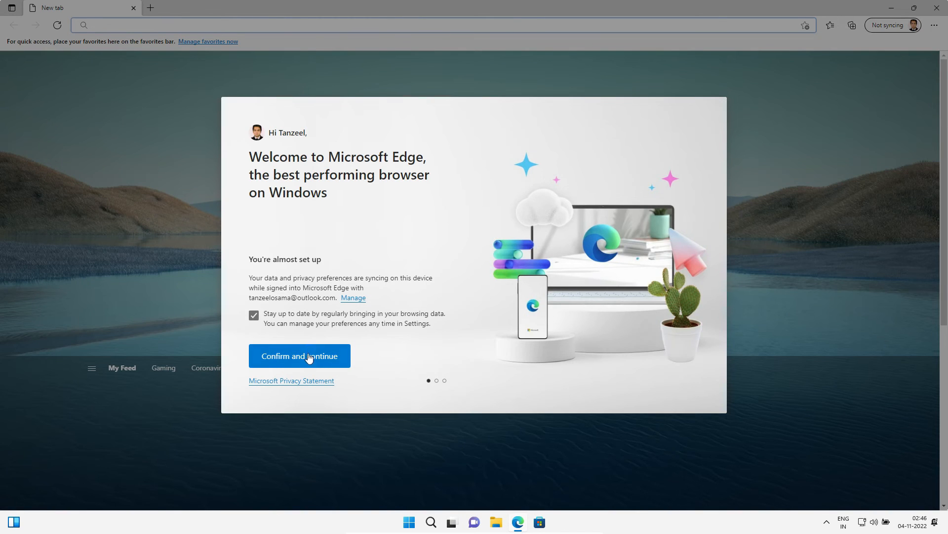
click(299, 356)
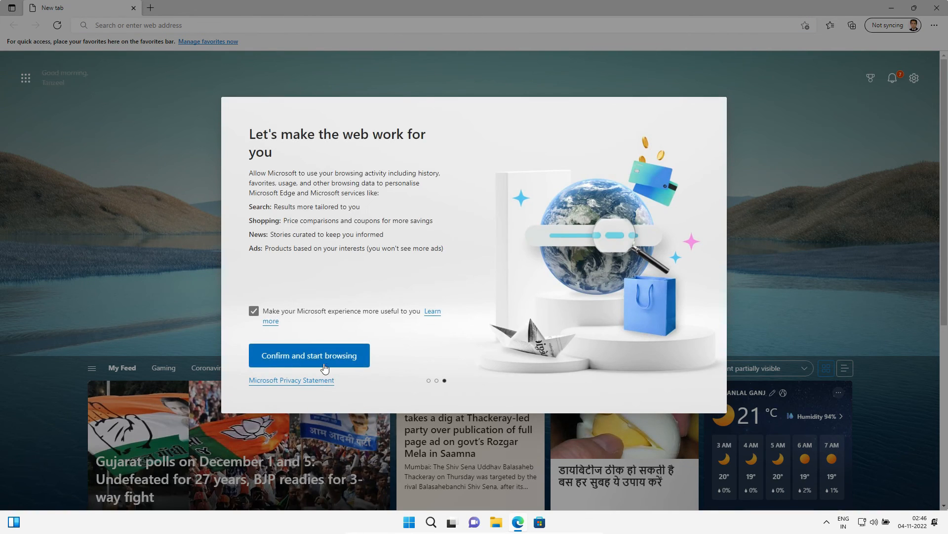
text(youtube/)
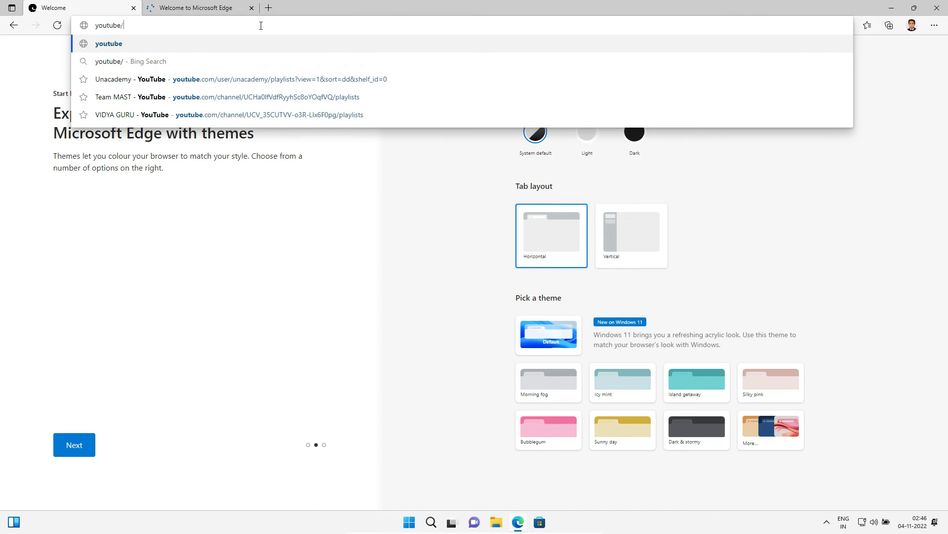
text(tanztalkst)
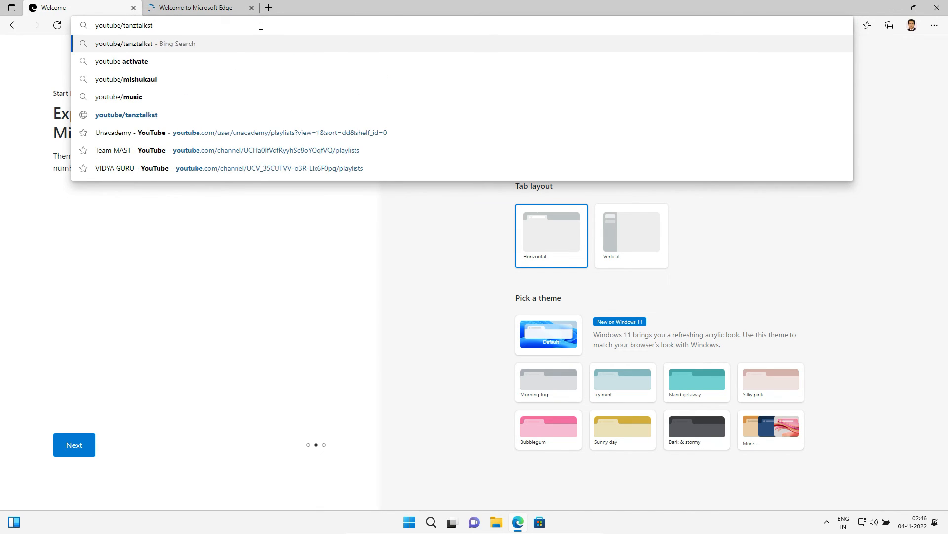